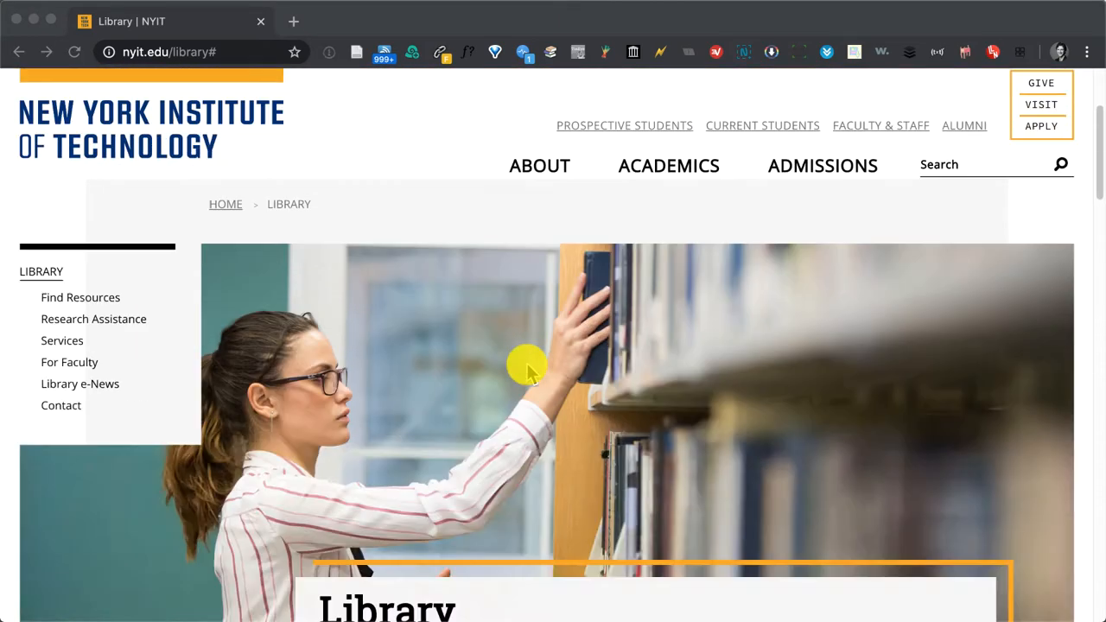
# Scroll down the library home page and follow the 'Make an Appointment' link
pyautogui.scroll(-3)
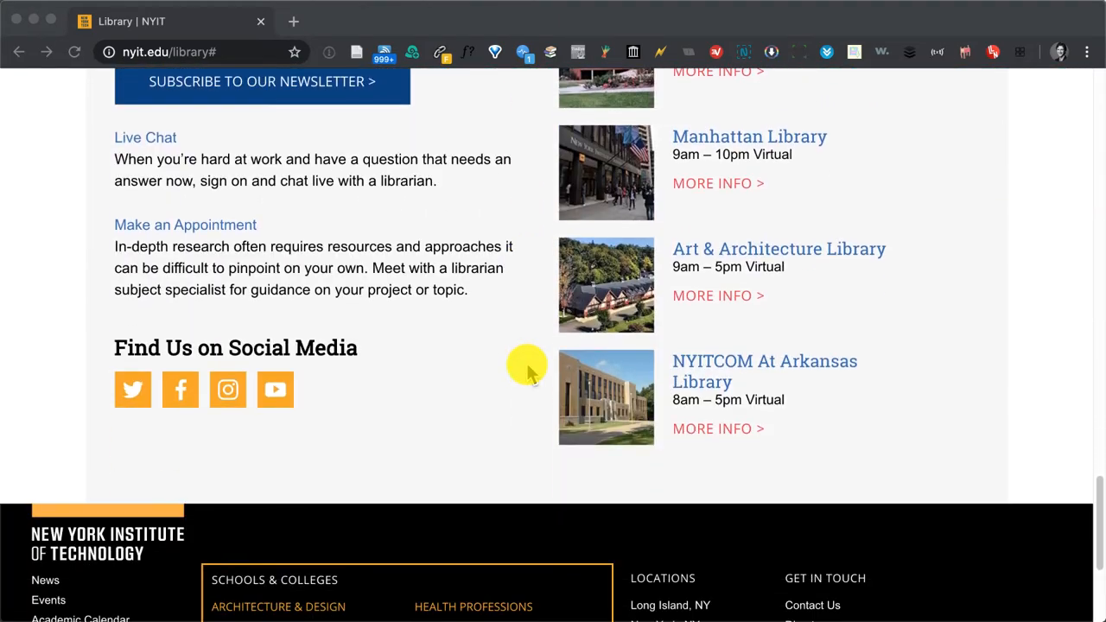
pyautogui.scroll(-3)
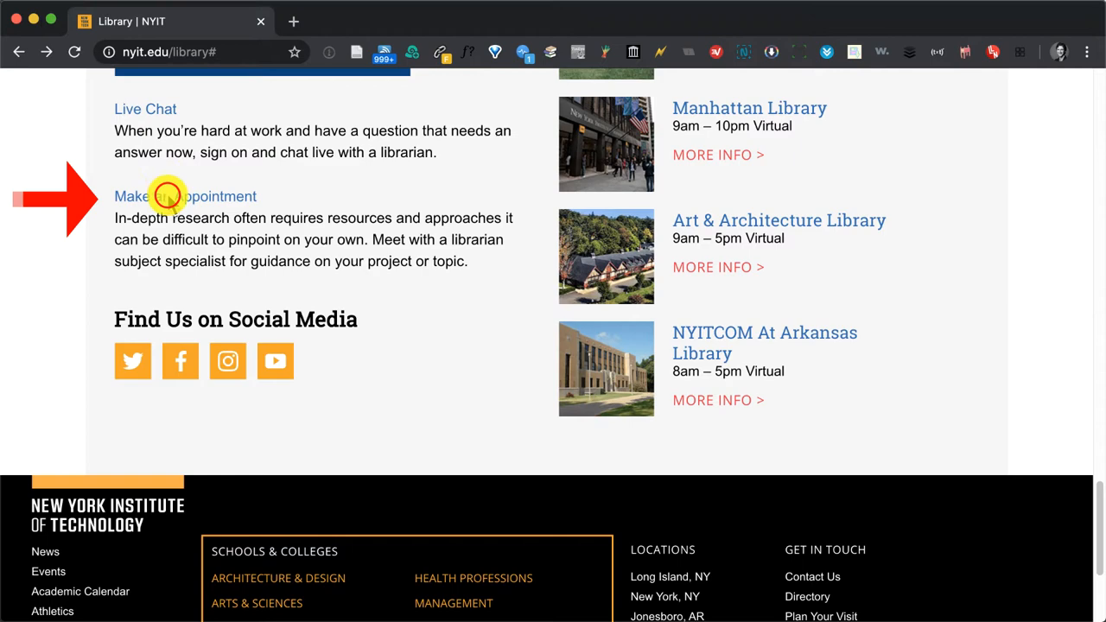
pyautogui.click(185, 196)
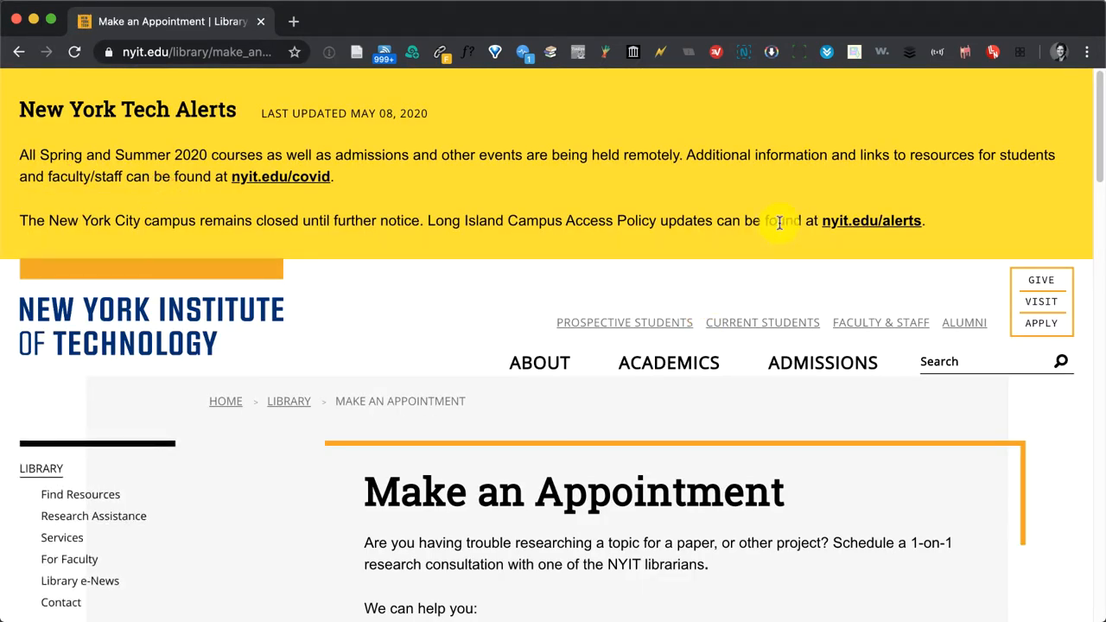
# Scroll through the Wisser, Manhattan, Osteopathic Medicine and Art & Architecture librarian tables
pyautogui.scroll(-3)
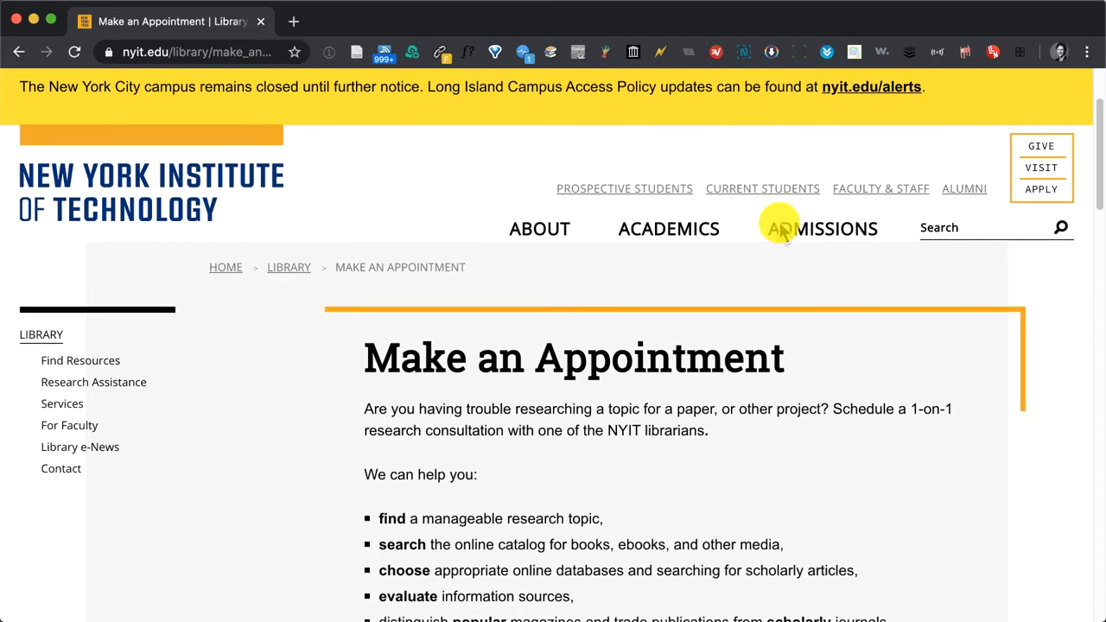
pyautogui.scroll(-3)
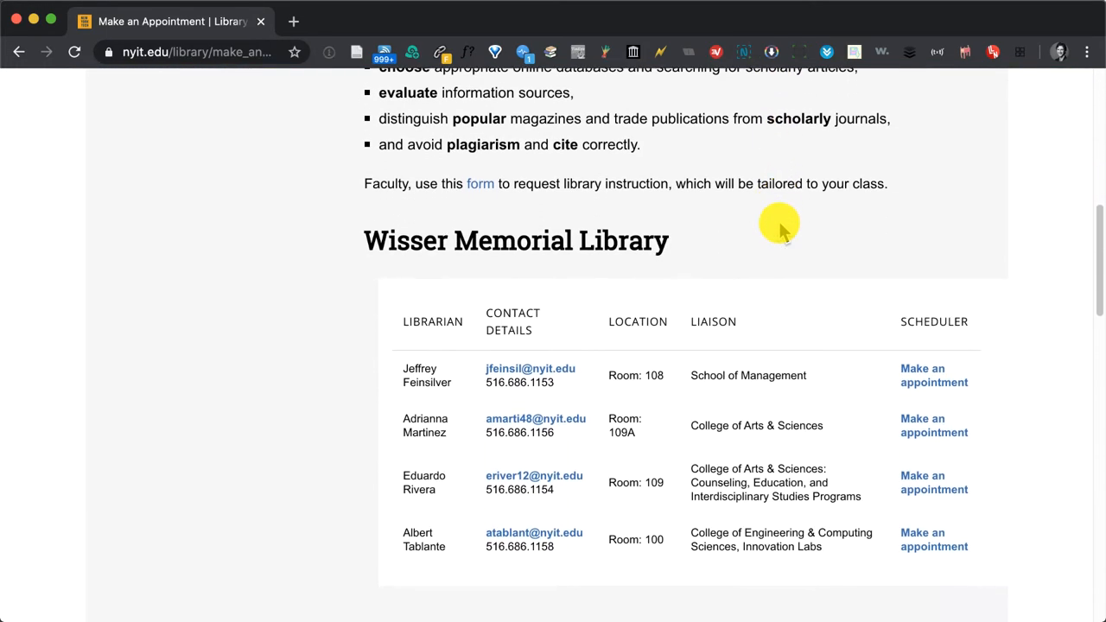
pyautogui.scroll(-3)
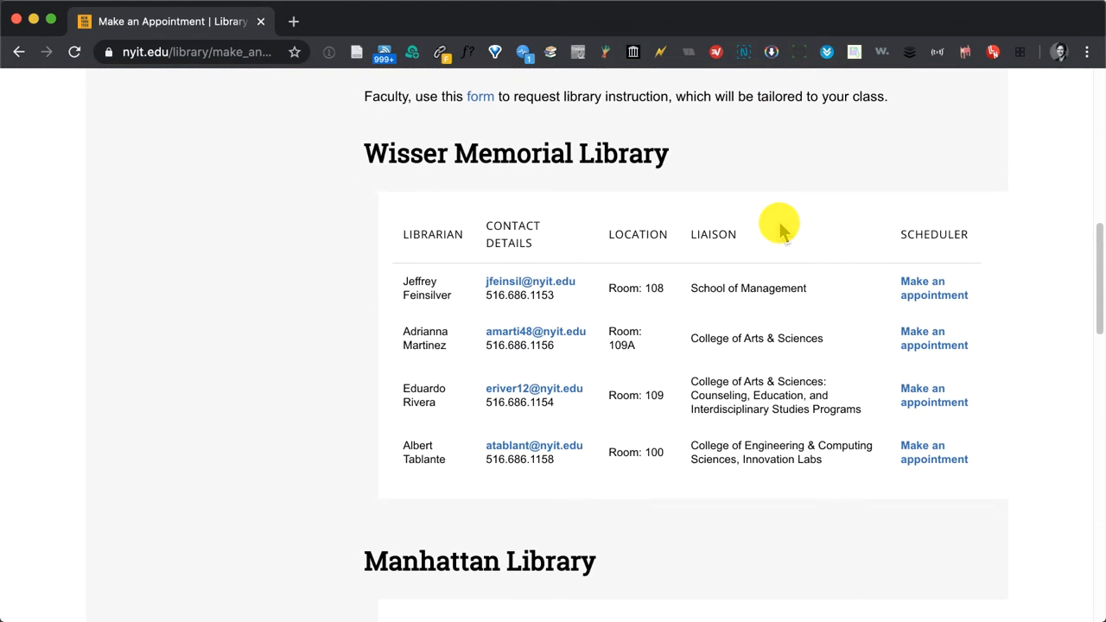
pyautogui.scroll(-3)
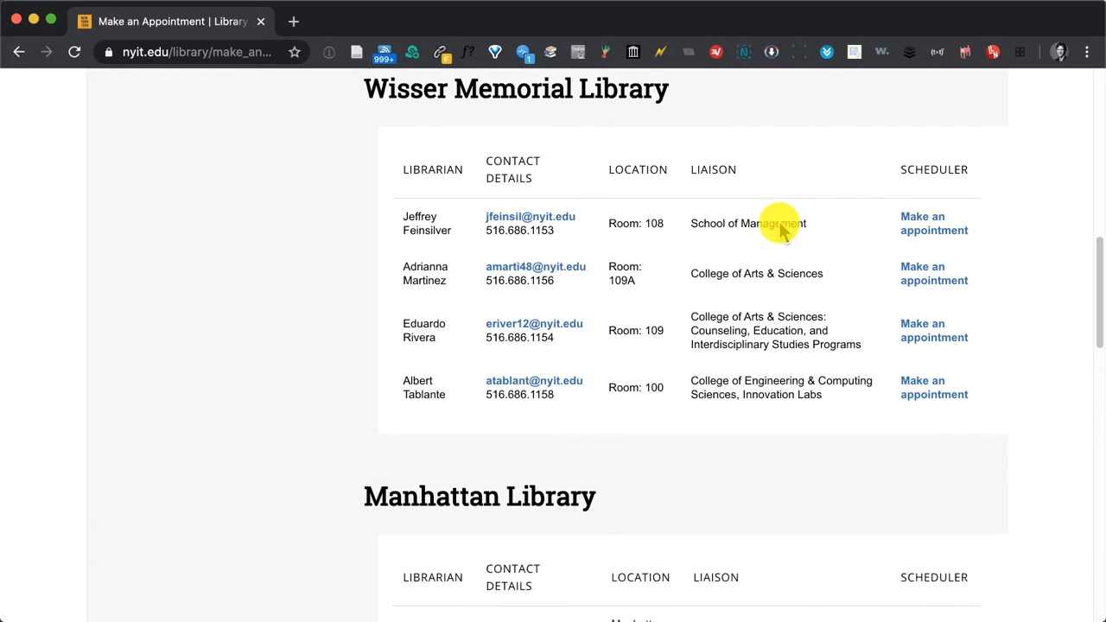
pyautogui.scroll(-3)
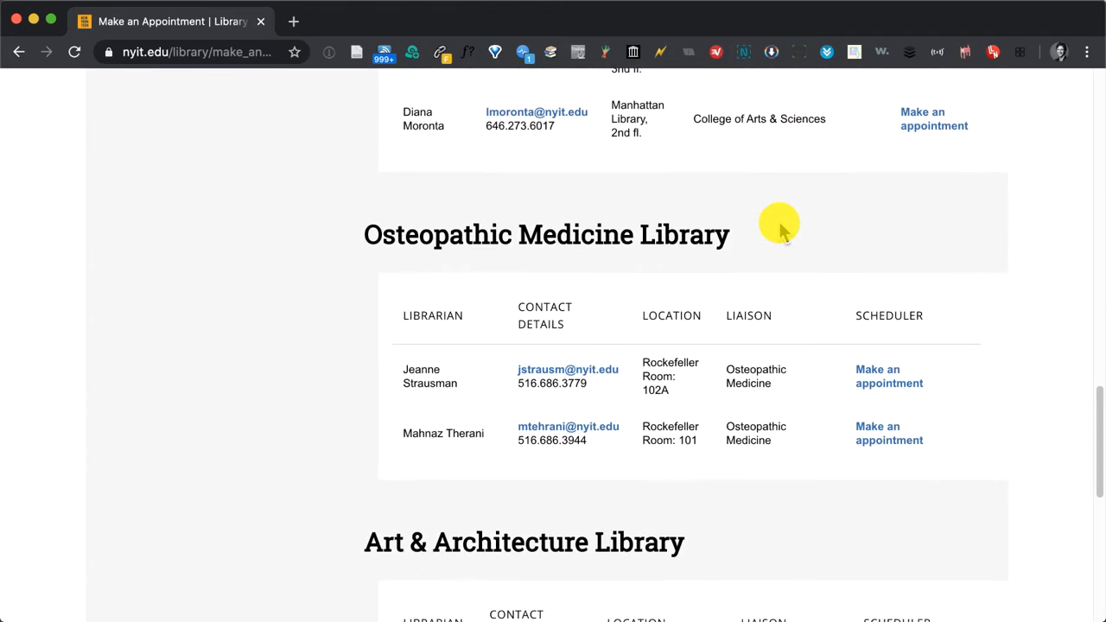
pyautogui.scroll(-3)
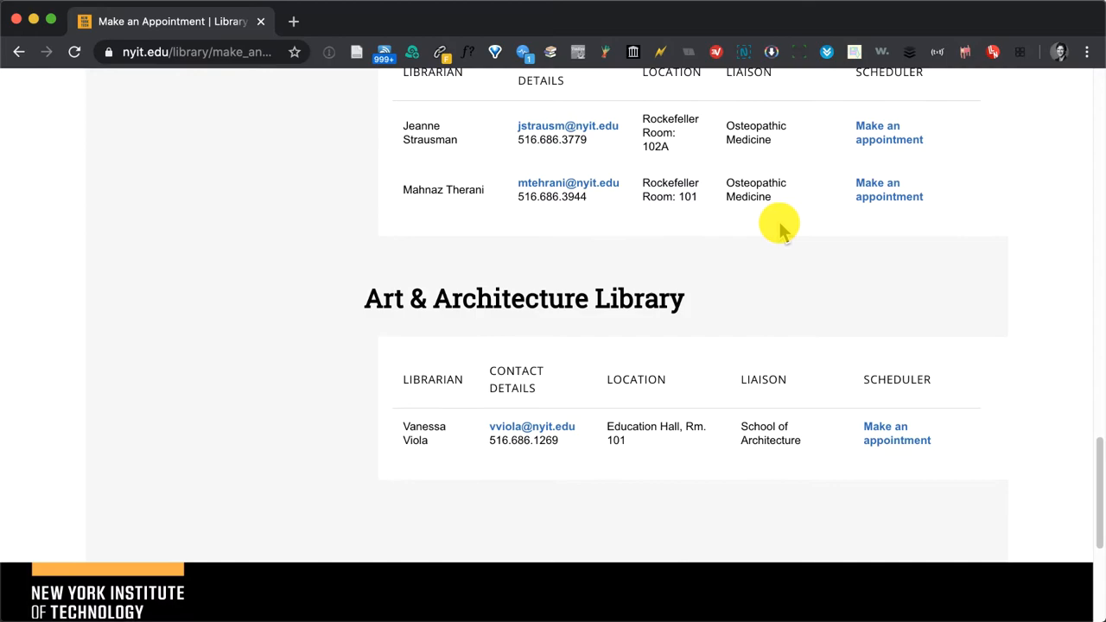
pyautogui.scroll(3)
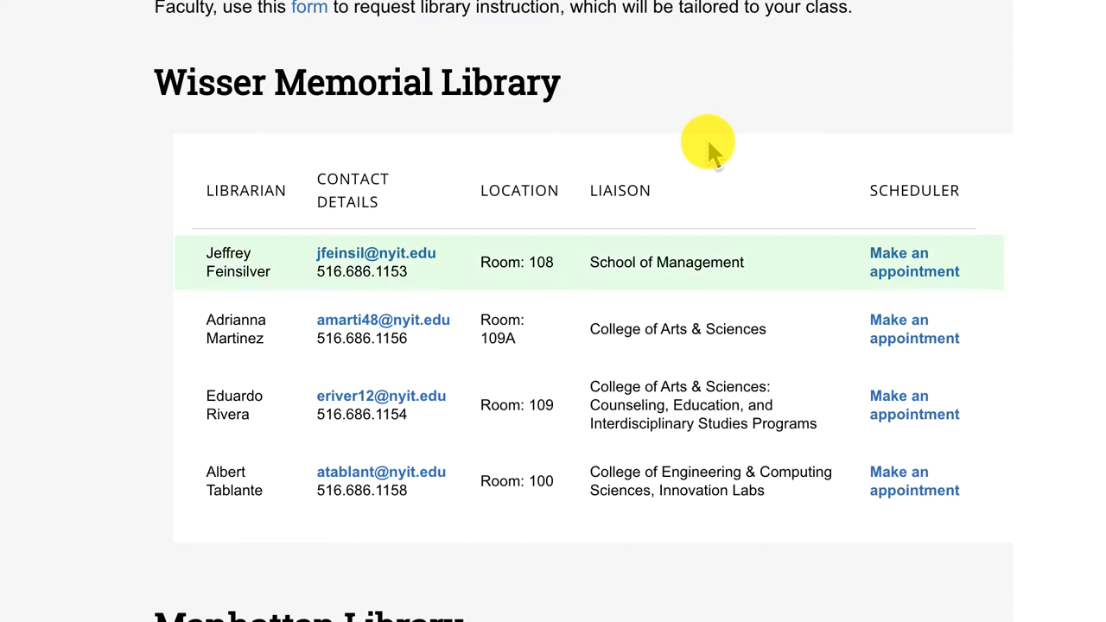
pyautogui.moveTo(659, 262)
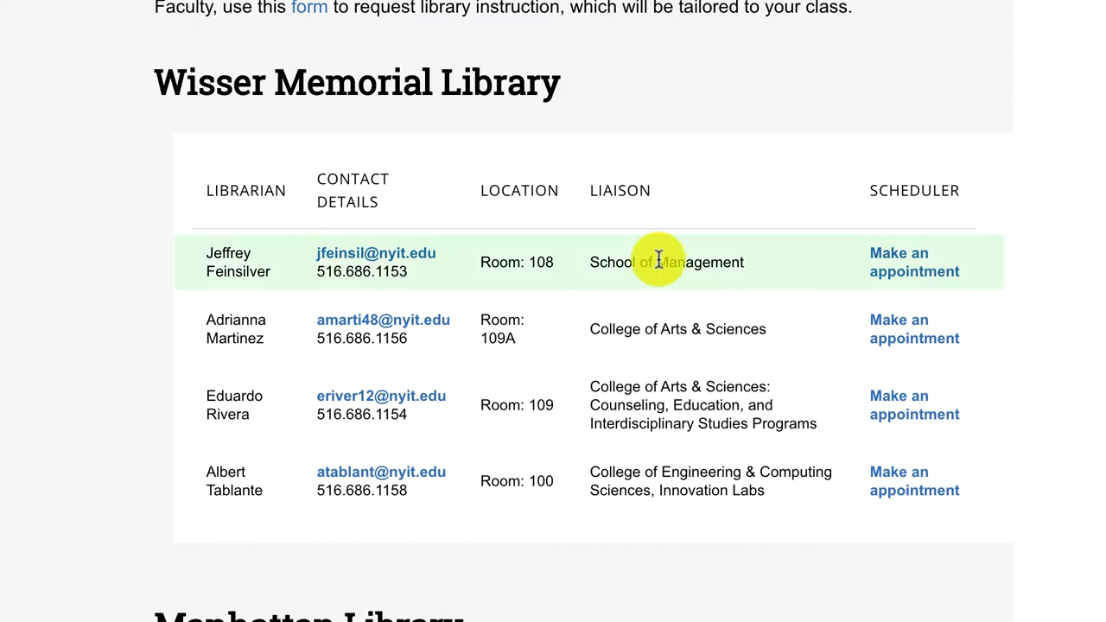
pyautogui.moveTo(304, 267)
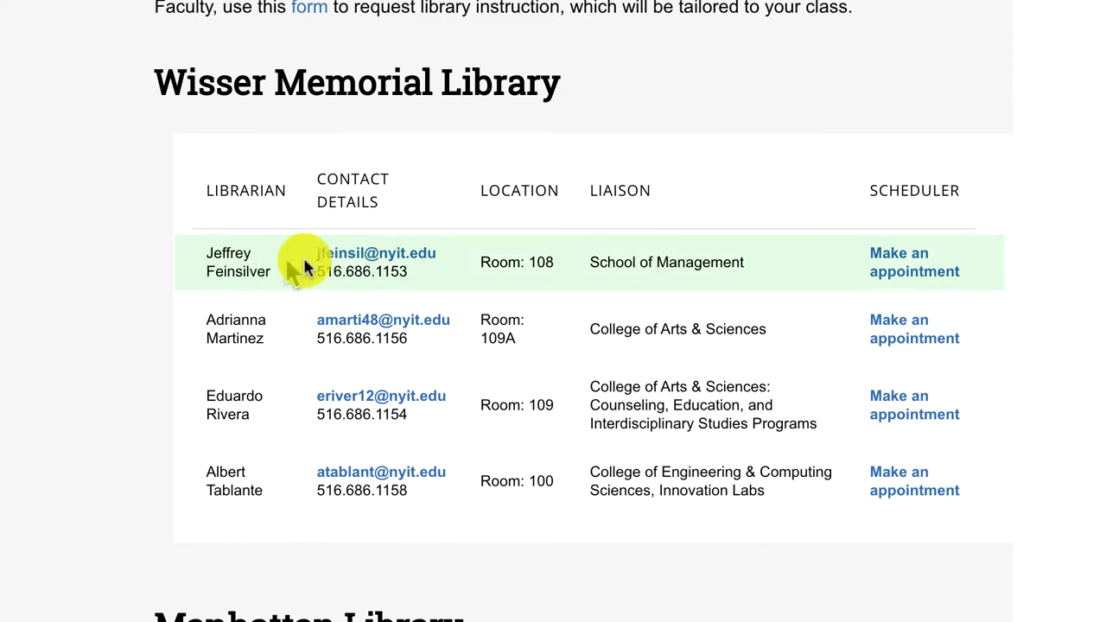
pyautogui.moveTo(914, 262)
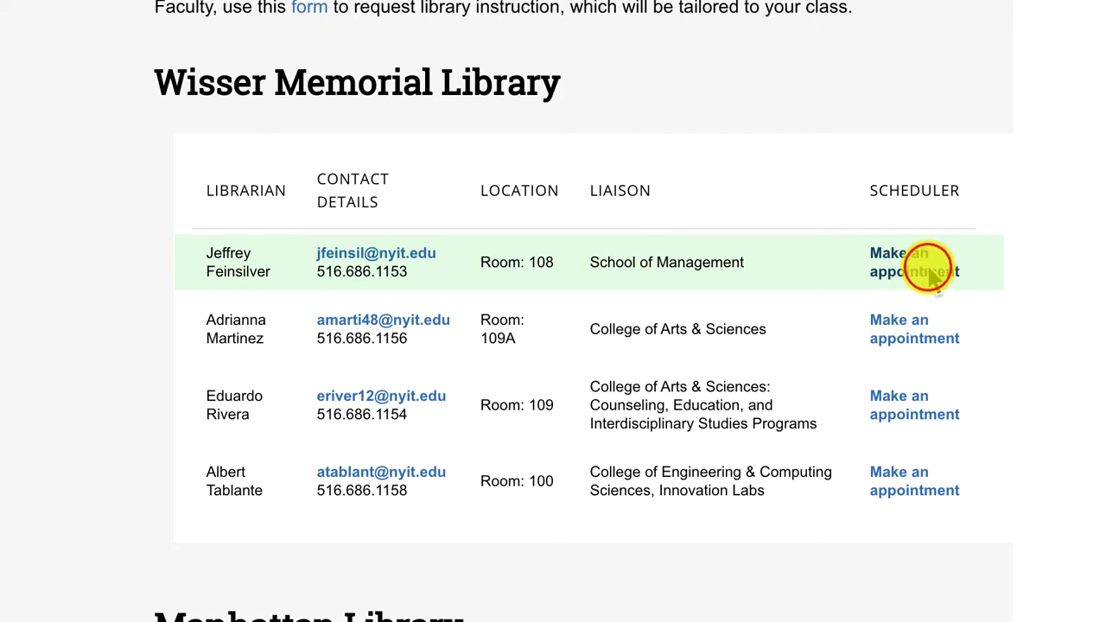
# Choose 'Make an appointment' for the Wisser School of Management liaison librarian
pyautogui.click(914, 262)
pyautogui.write('http://libanswers.nyit.edu/')
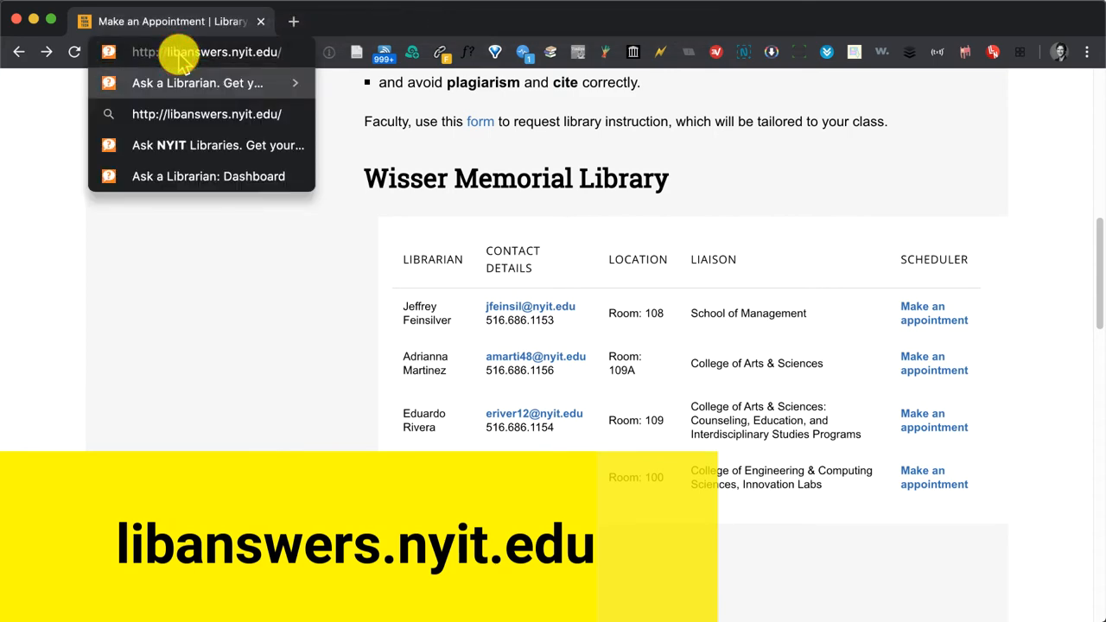
# Load libanswers.nyit.edu from the address bar suggestion
pyautogui.click(197, 83)
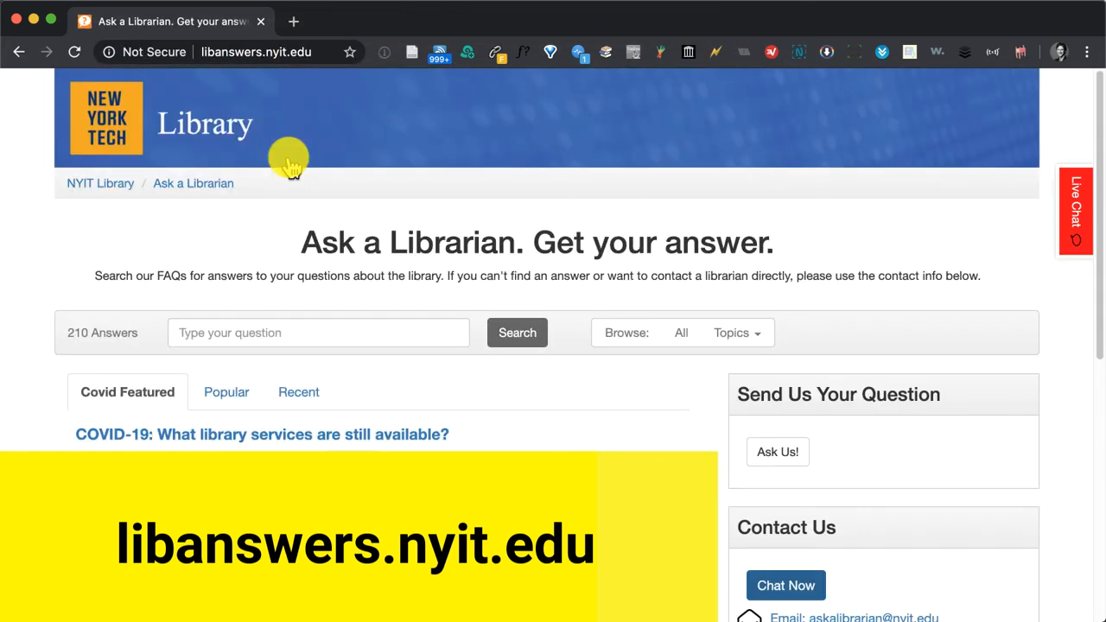
# Switch the FAQ list to Recent answers and open the 'Ask Us!' question form
pyautogui.scroll(-3)
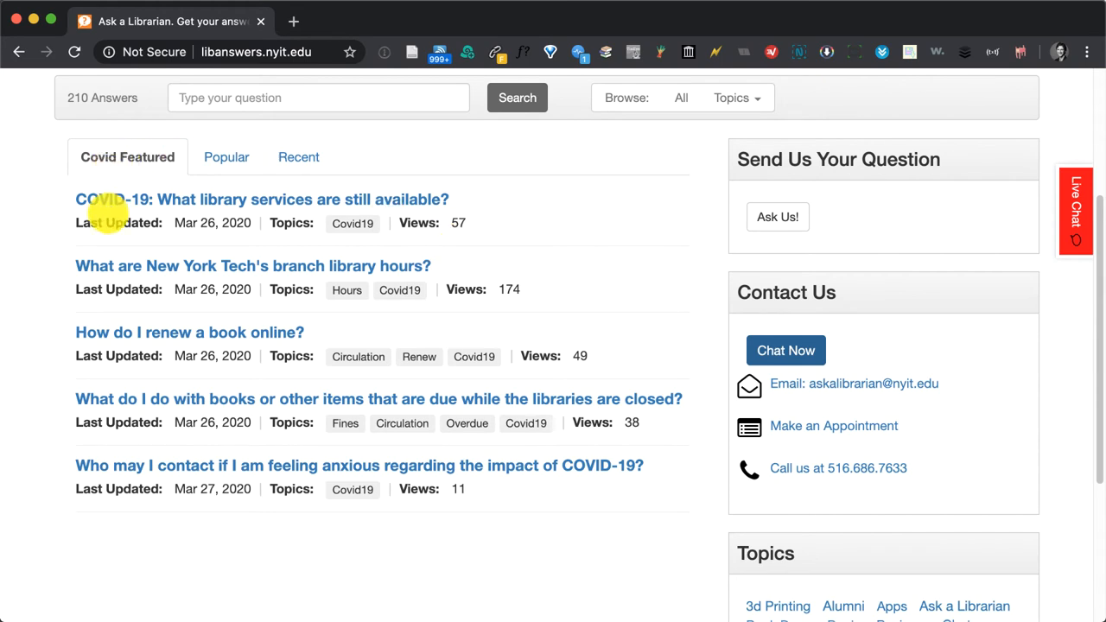
pyautogui.click(298, 157)
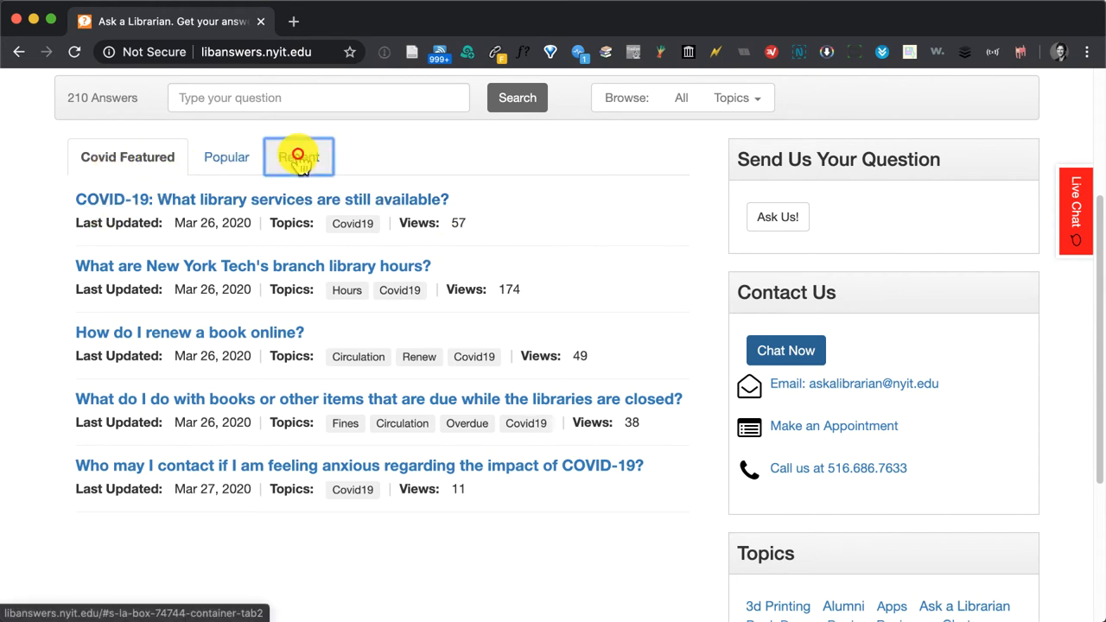
pyautogui.click(296, 156)
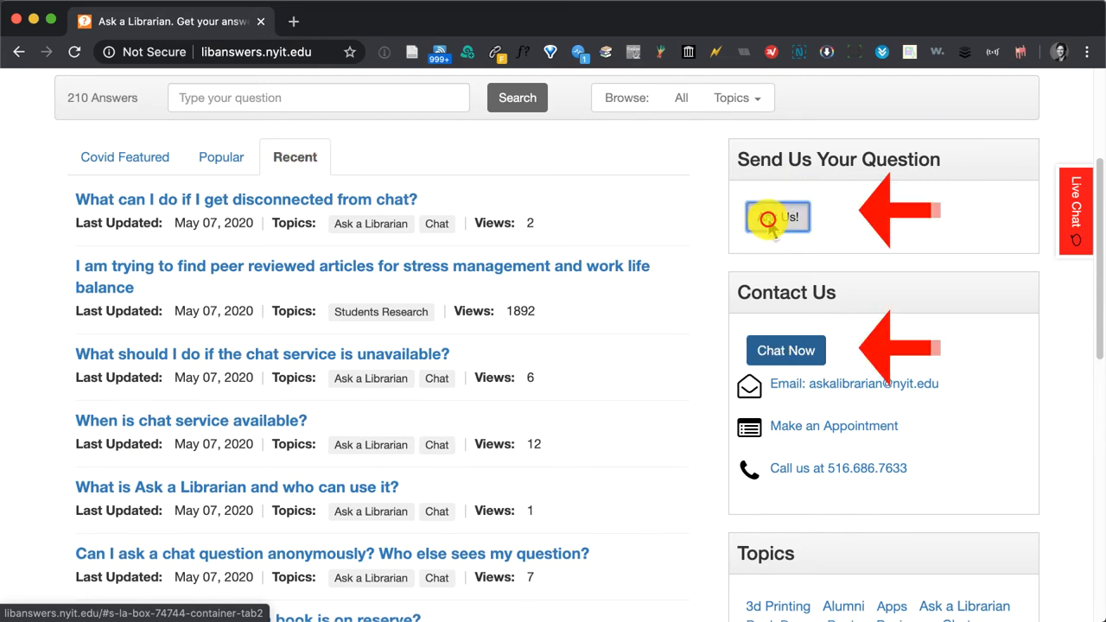
pyautogui.click(776, 217)
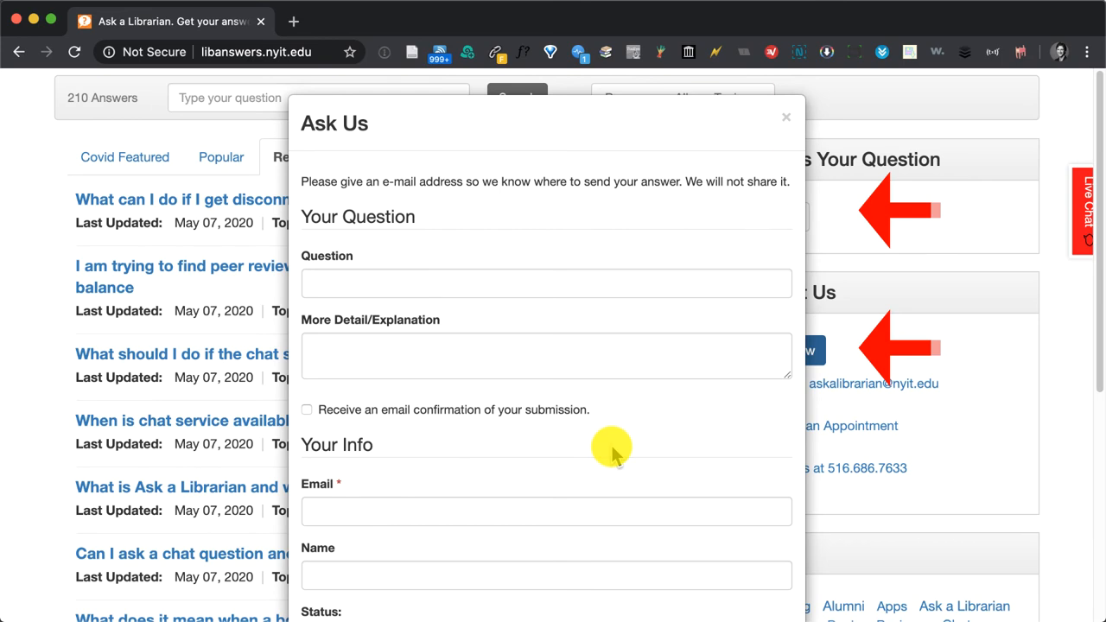